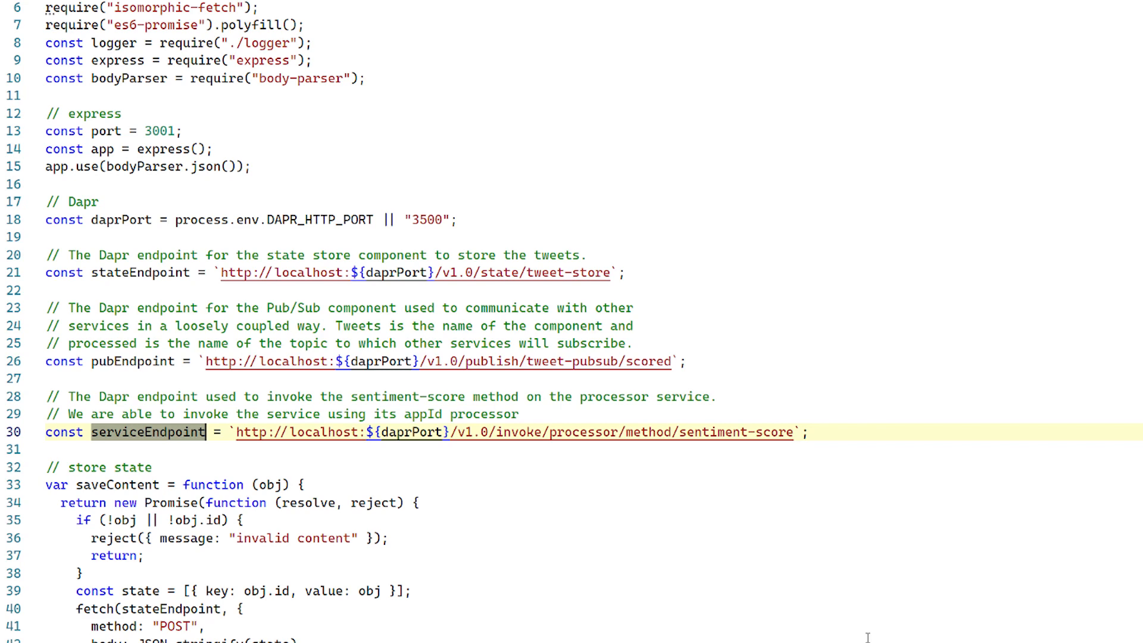
Scroll from the Dapr endpoint constants to the processor's /sentiment-score handler.
scroll(down, 3)
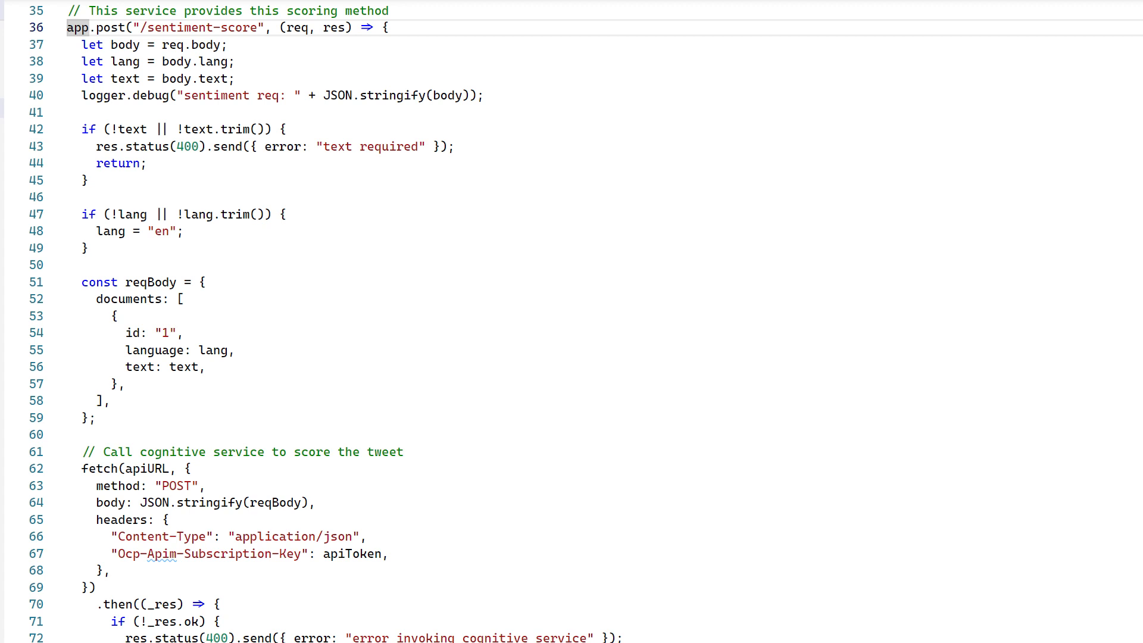
Run kubectl get pods in the terminal, then view the Zipkin trace search page.
scroll(up, 3)
text(kubectl get pods)
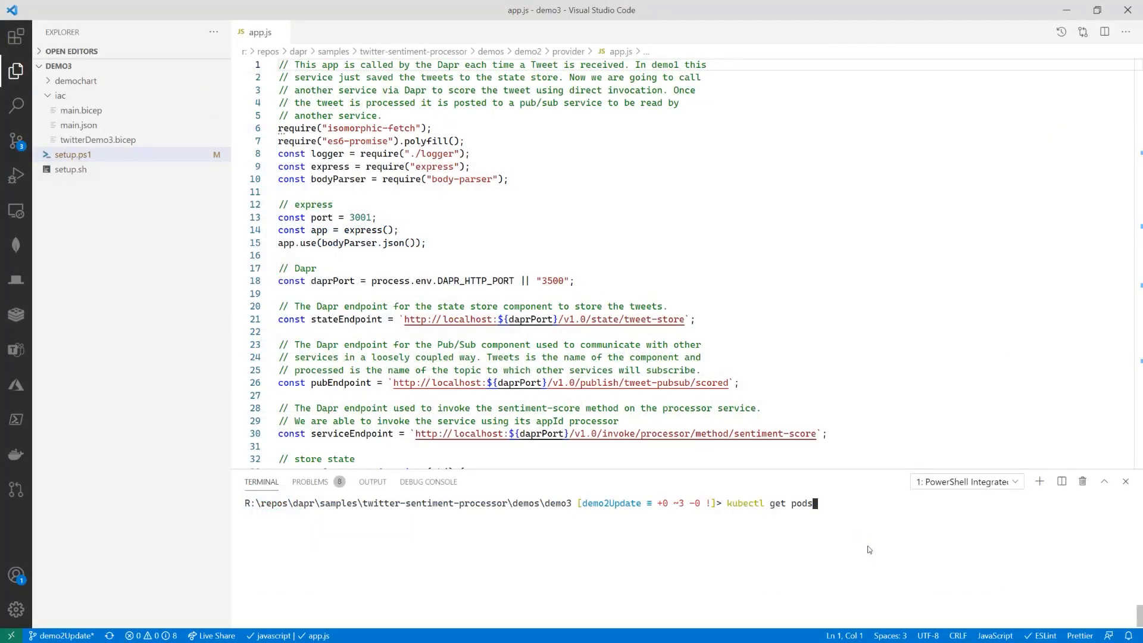
key(Return)
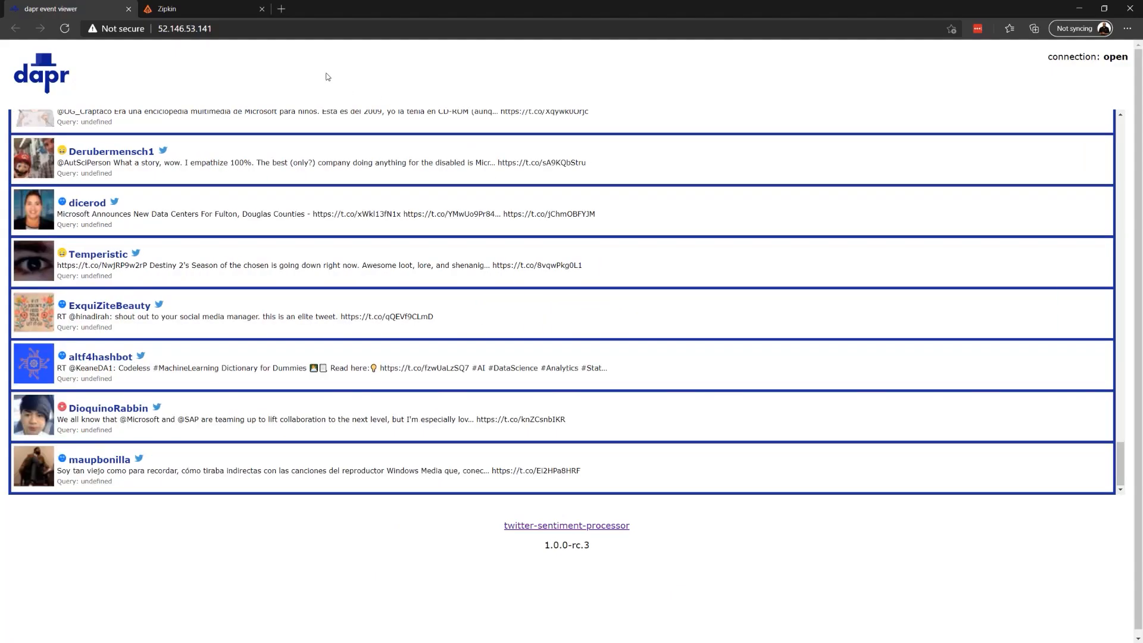
click(204, 8)
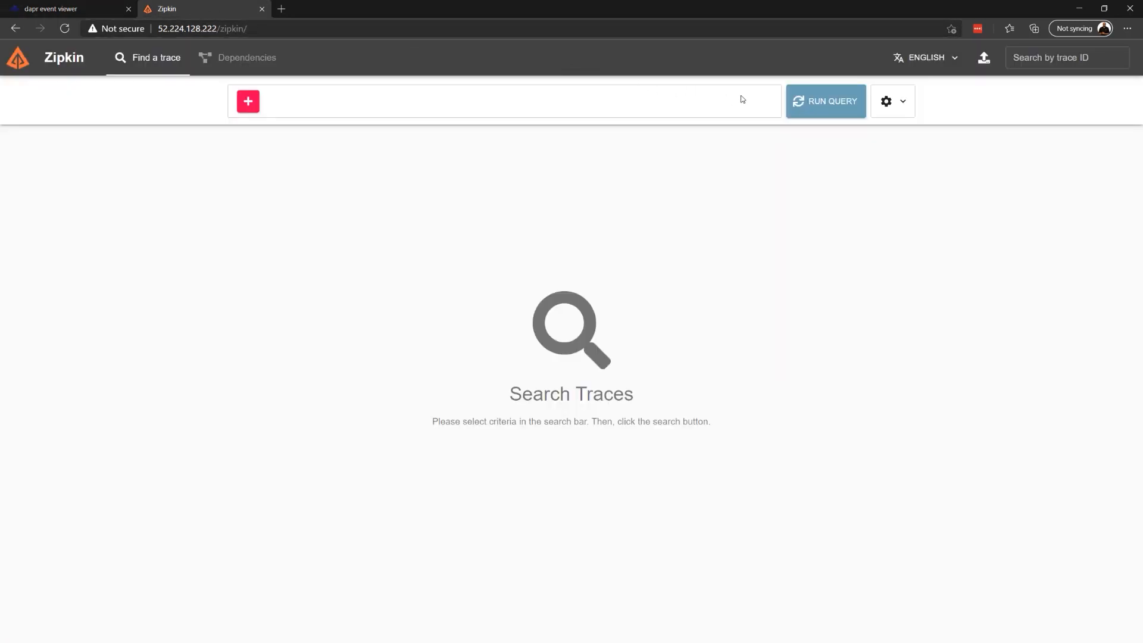
Query recent traces and open the 318.553ms bindings/tweets trace timeline.
click(824, 101)
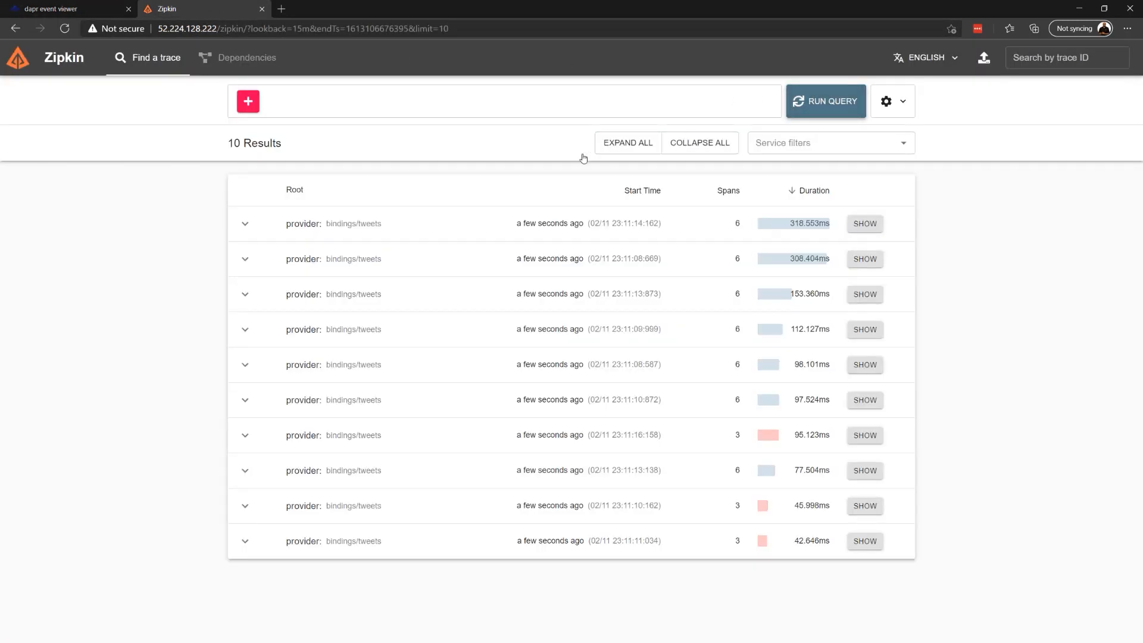
click(245, 224)
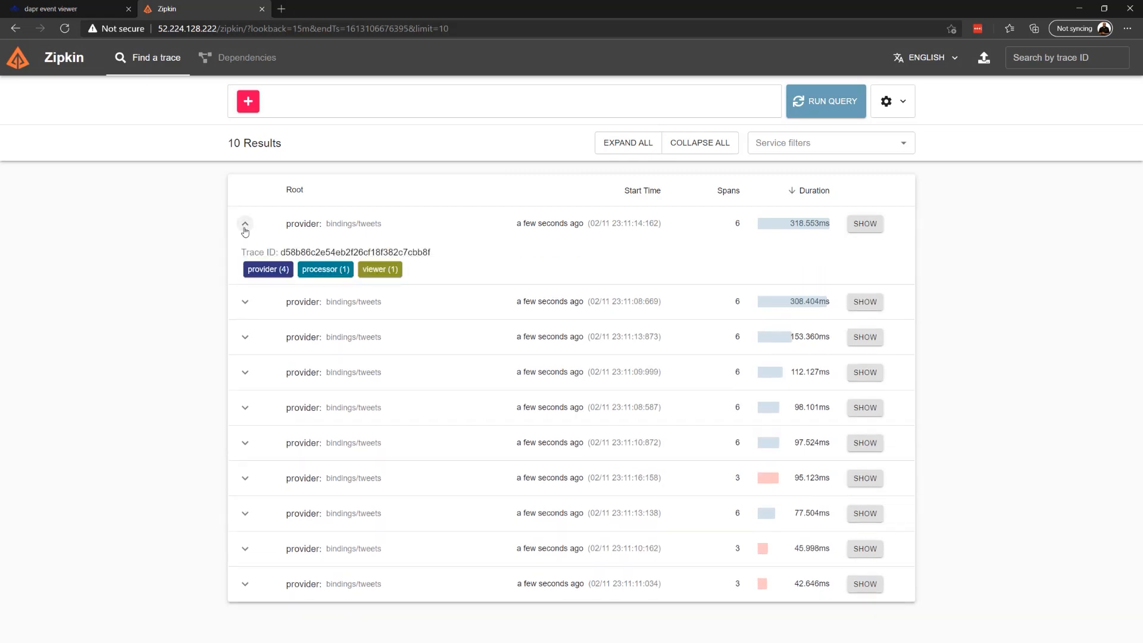
click(864, 223)
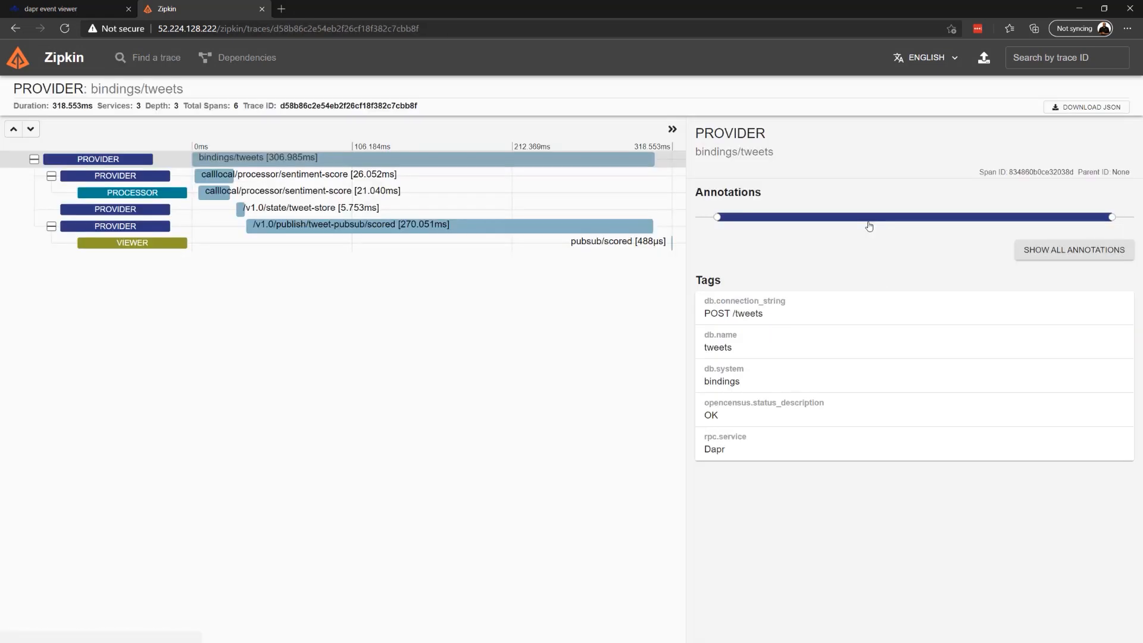